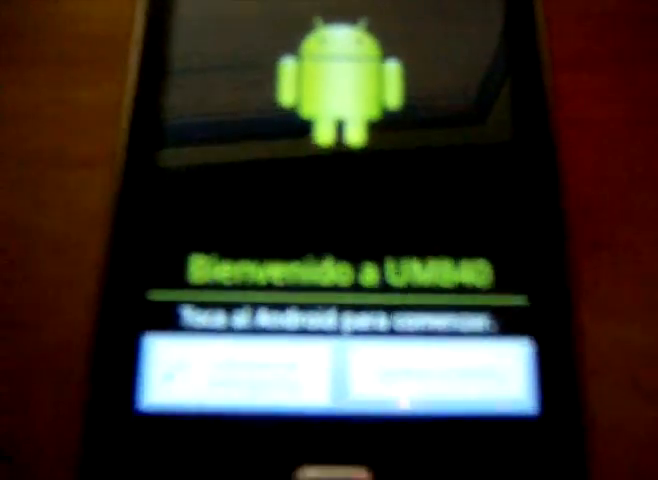
{"action": "left_click", "coordinate": [340, 100]}
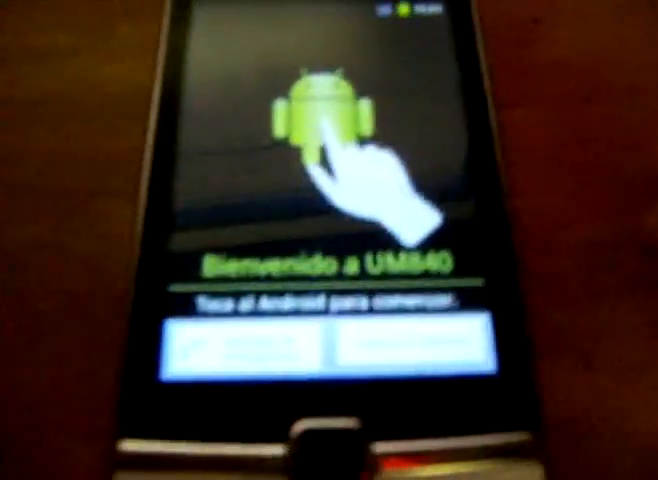